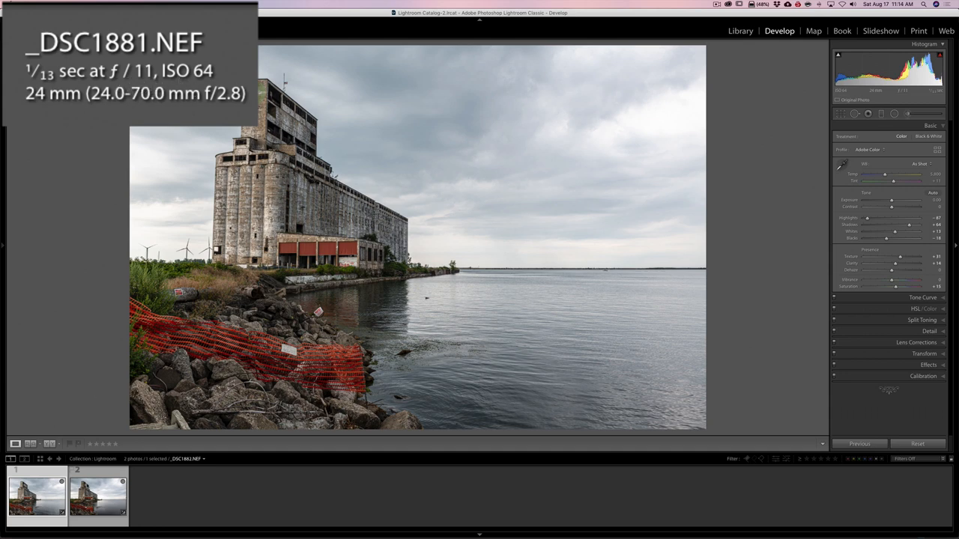
Load the 30-second long-exposure grain-elevator photo, _DSC1882.NEF, from the filmstrip.
left_click(98, 498)
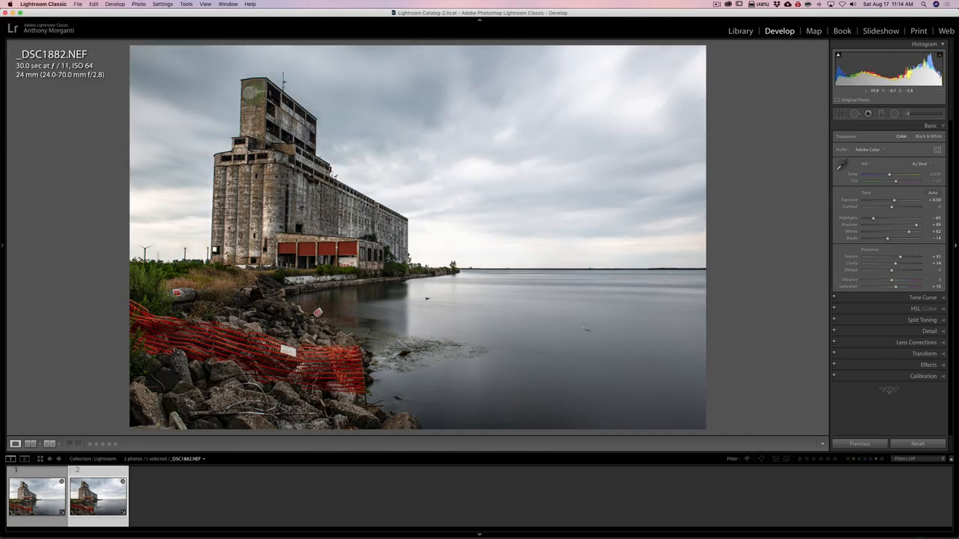
mouse_move(632, 211)
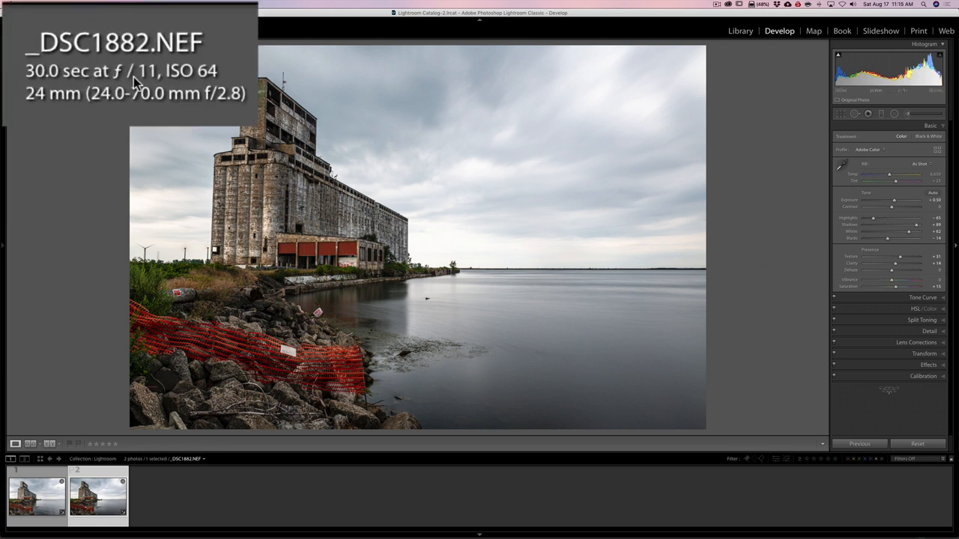
mouse_move(166, 86)
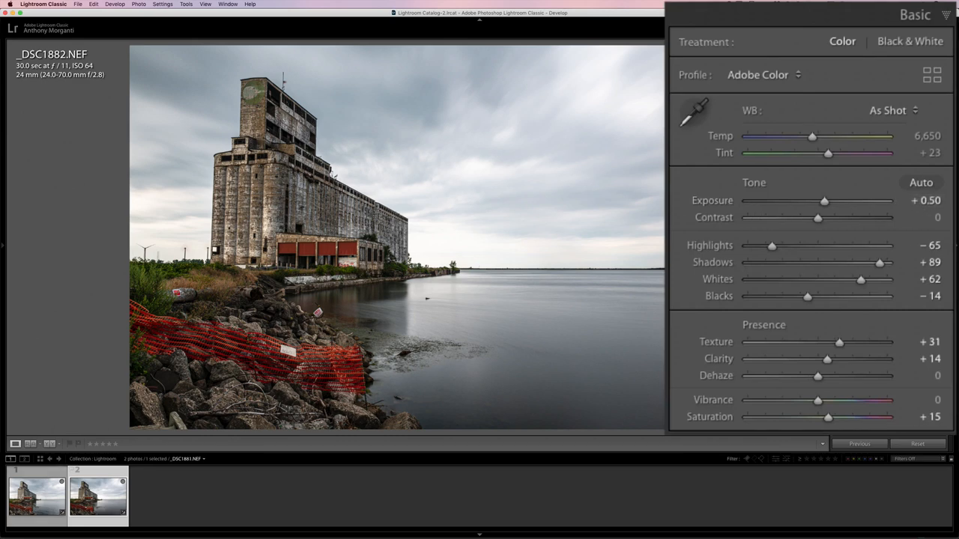
Expand the left panel group showing Navigator, Presets, Snapshots, History and Collections.
left_click(36, 498)
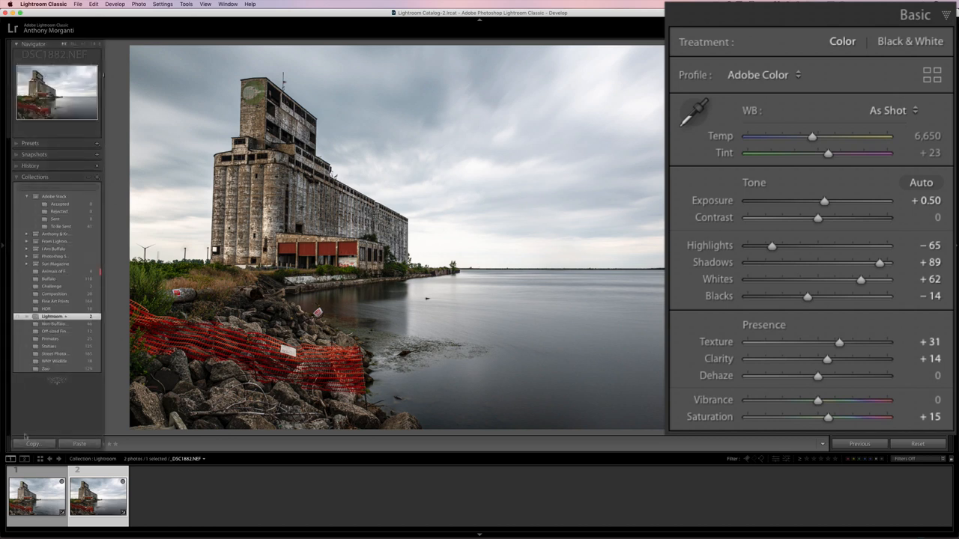
Hide the left panels, compare the 1/13-second shot, then return to the 30-second exposure.
left_click(36, 498)
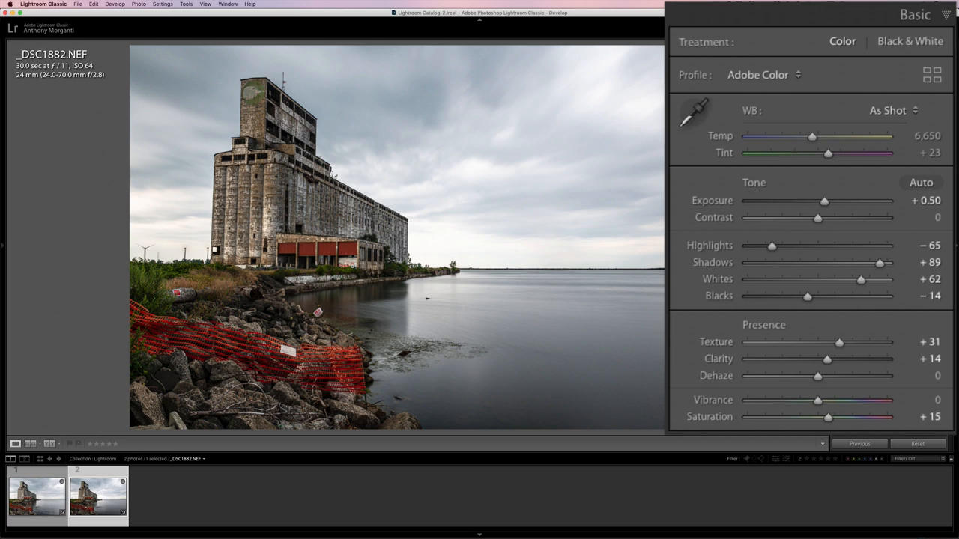
mouse_move(115, 117)
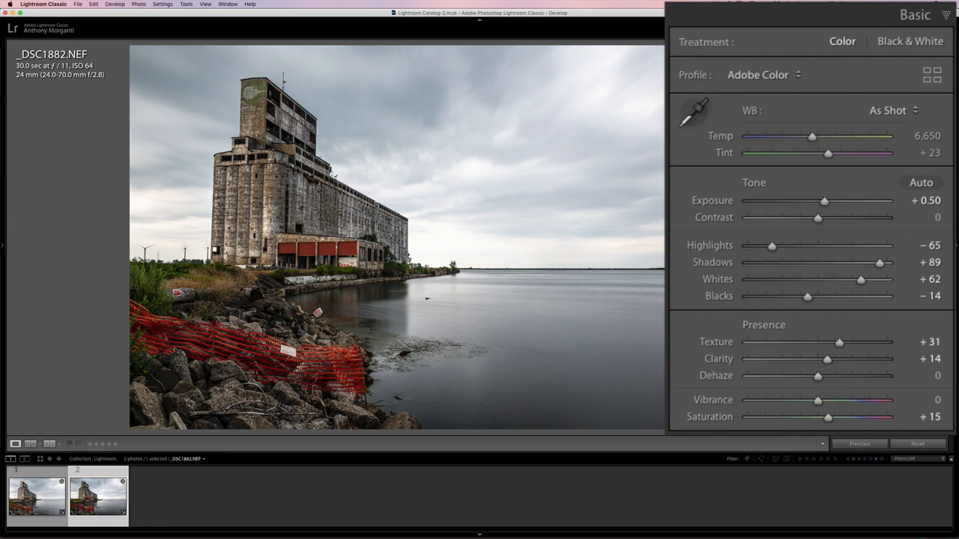
mouse_move(714, 268)
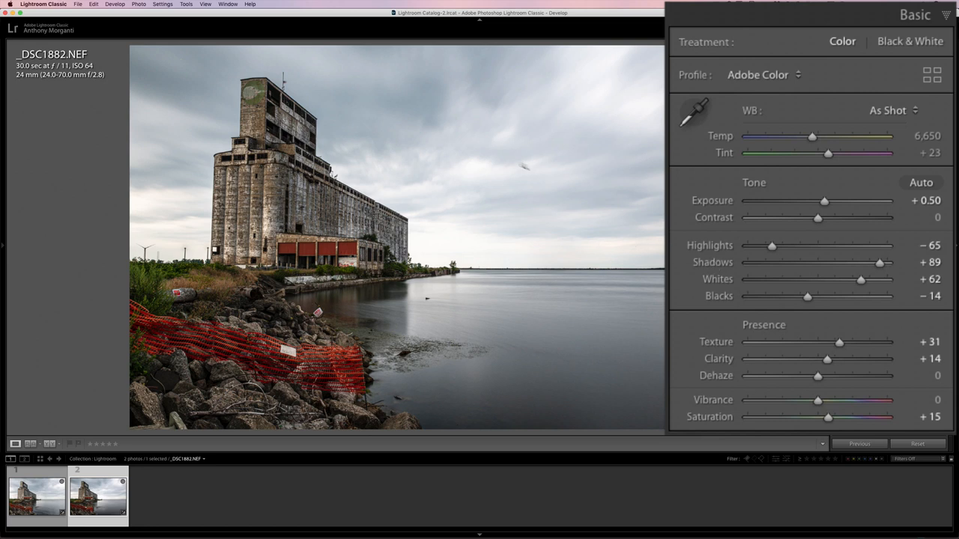
mouse_move(530, 277)
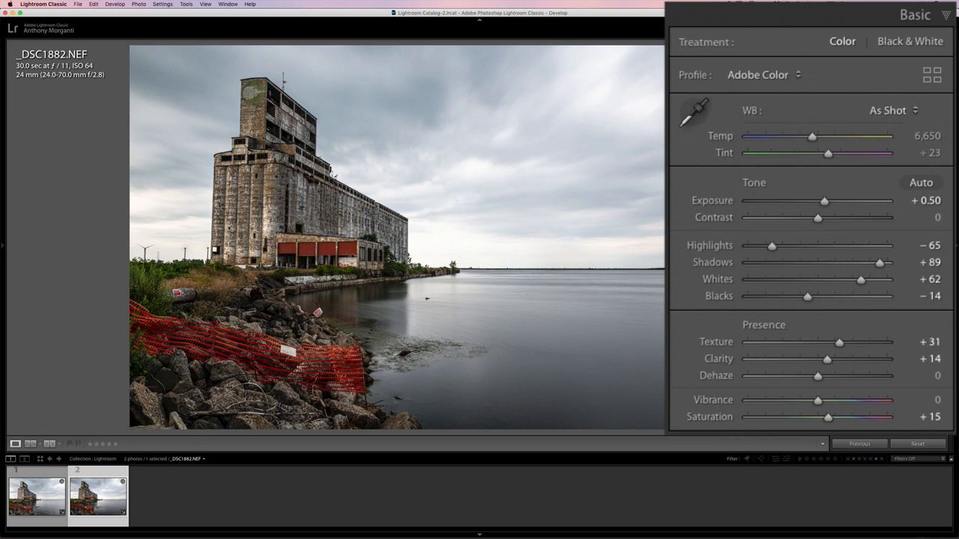
left_click(36, 497)
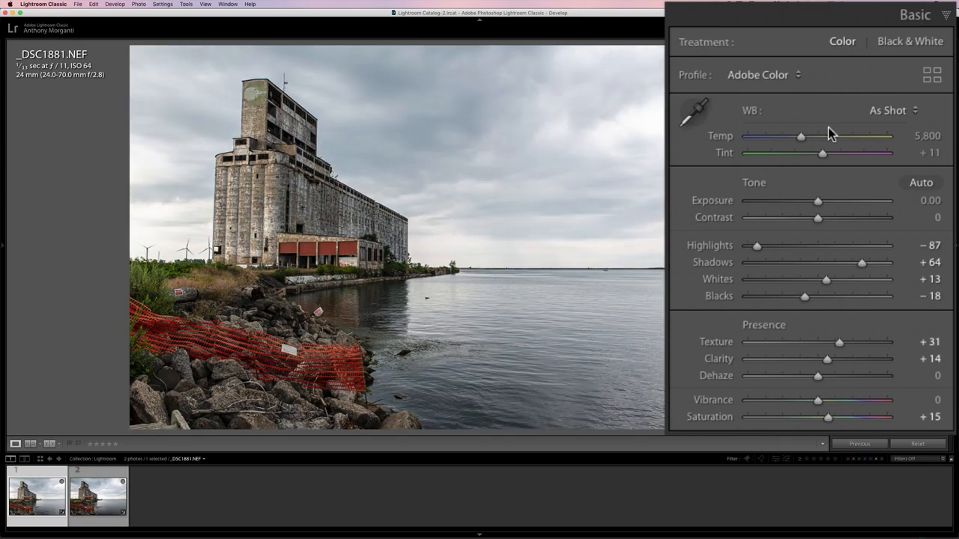
mouse_move(783, 167)
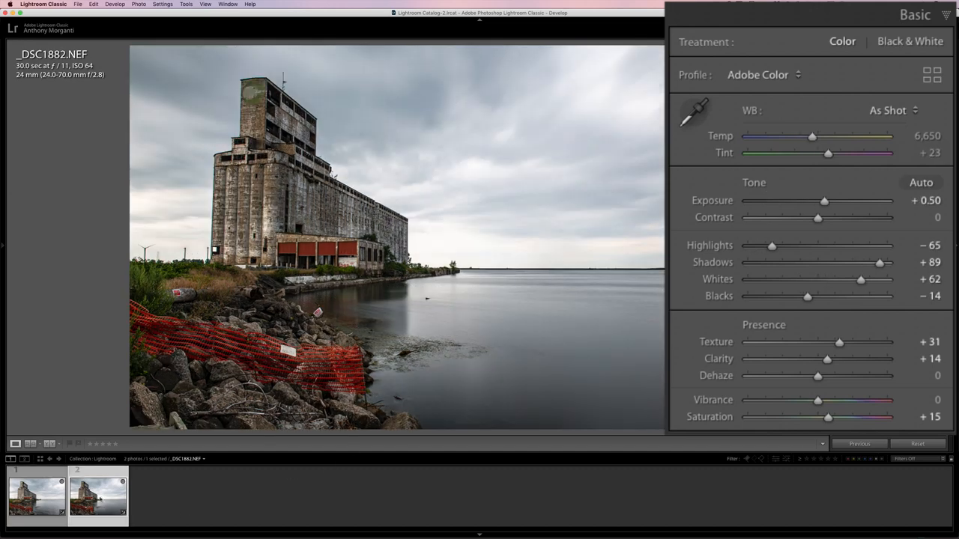
left_click(97, 498)
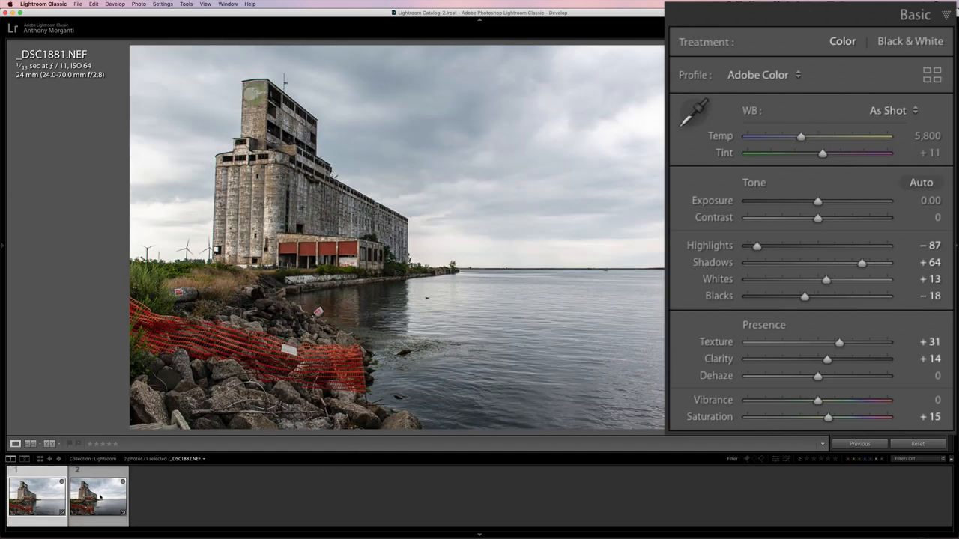
left_click(98, 498)
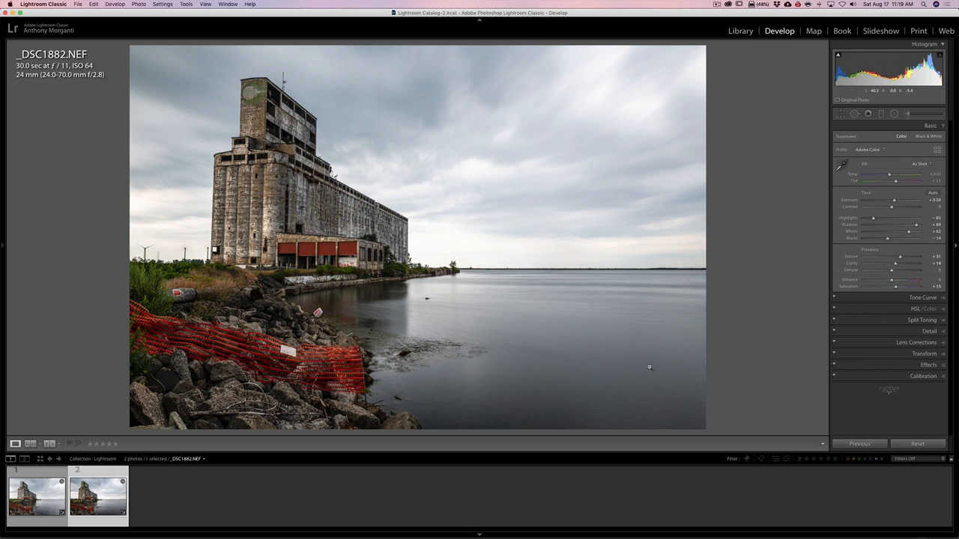
mouse_move(659, 119)
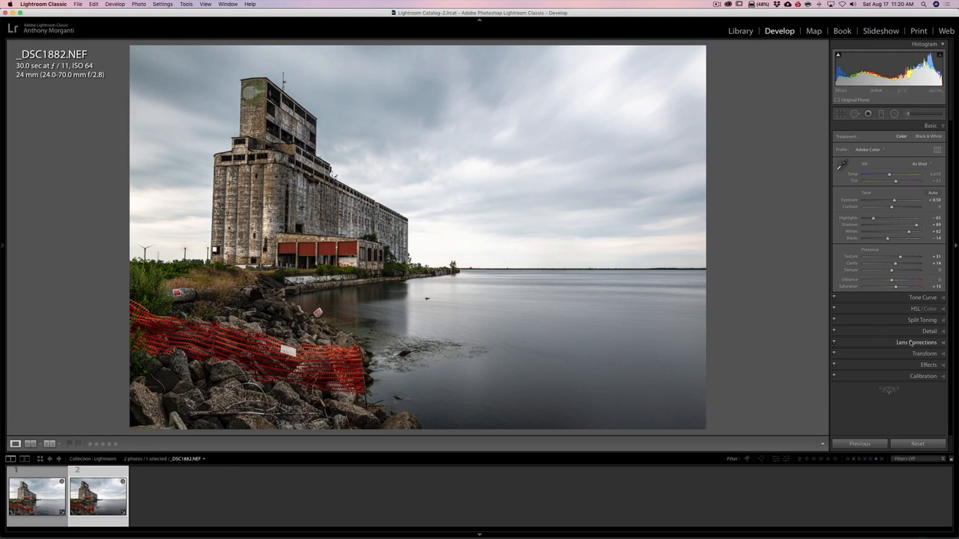
In Lens Corrections, raise Profile Vignetting correction to its 200 maximum.
left_click(916, 342)
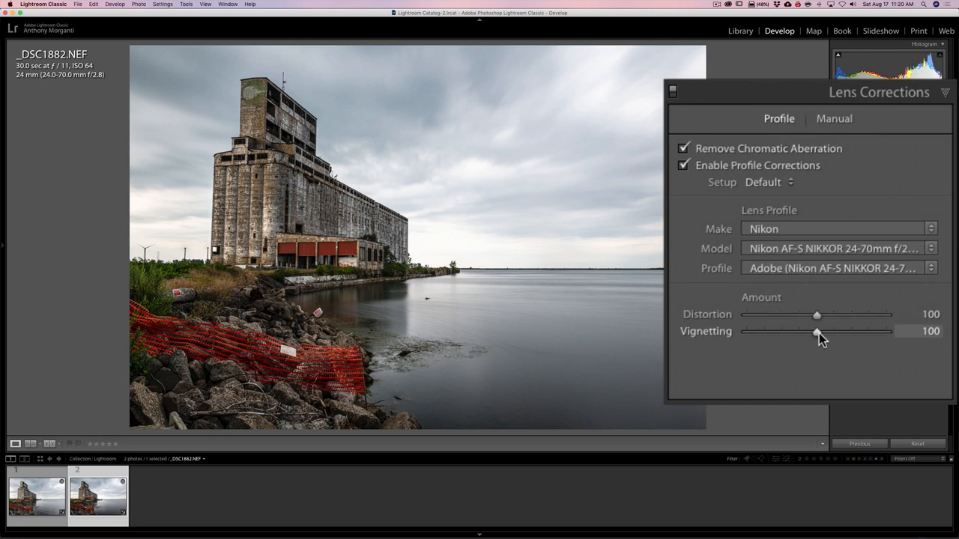
left_click_drag(817, 332, 833, 332)
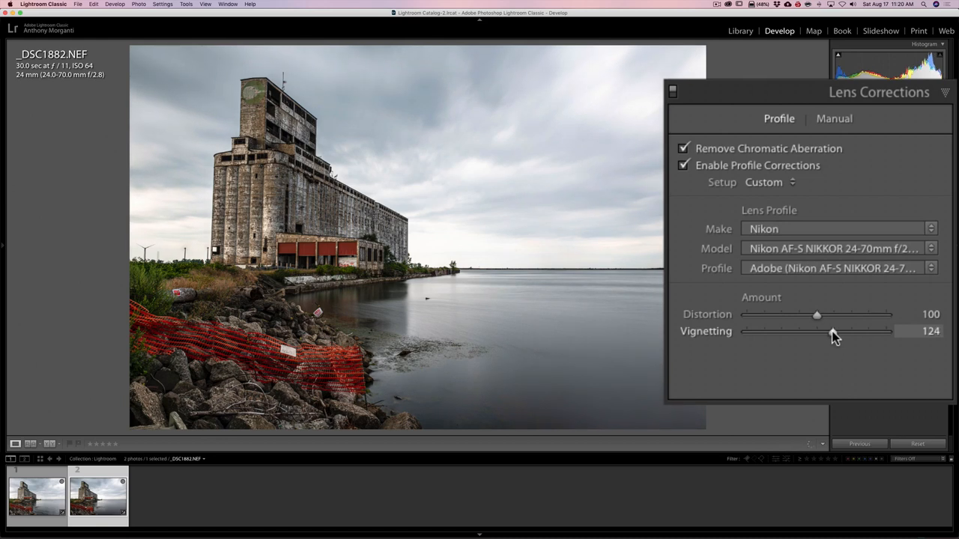
left_click_drag(833, 331, 861, 331)
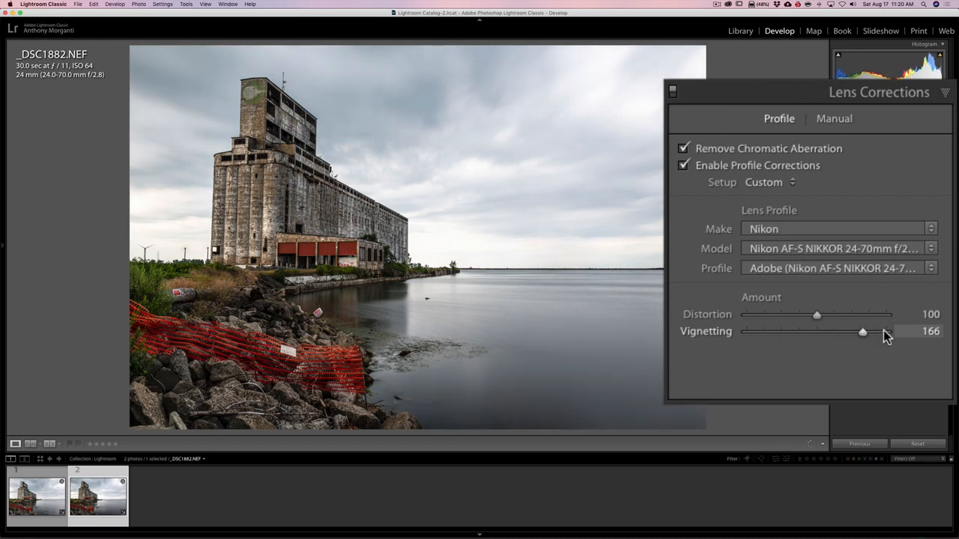
left_click_drag(862, 331, 760, 331)
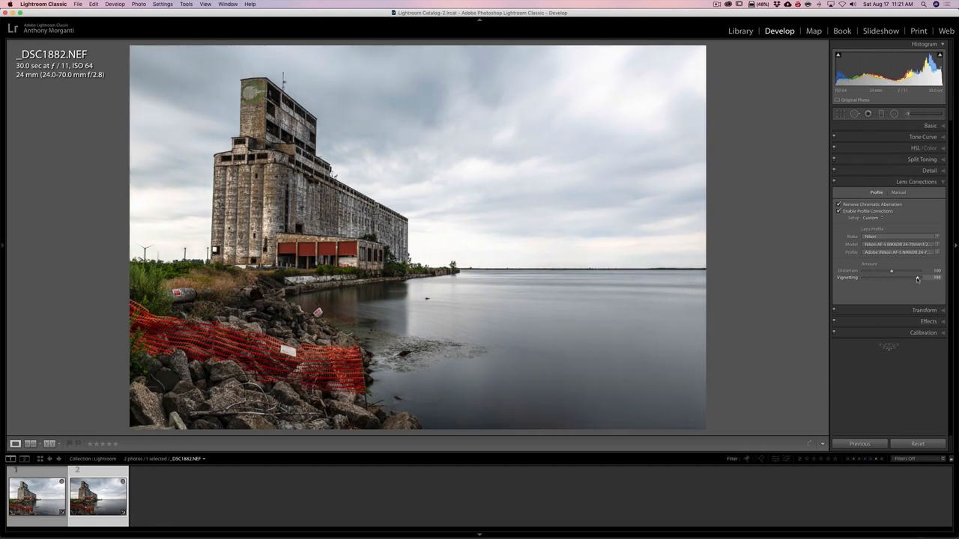
left_click_drag(891, 278, 918, 278)
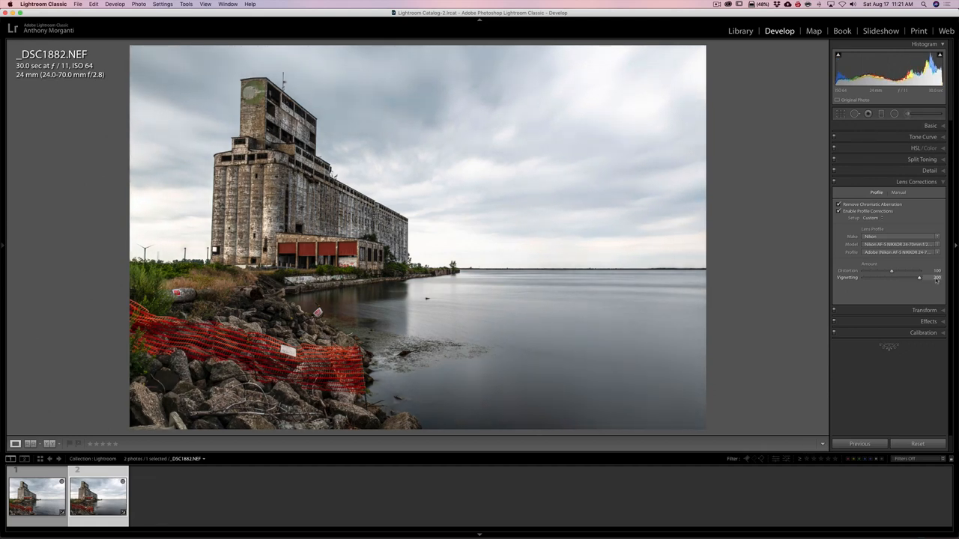
left_click_drag(891, 277, 919, 277)
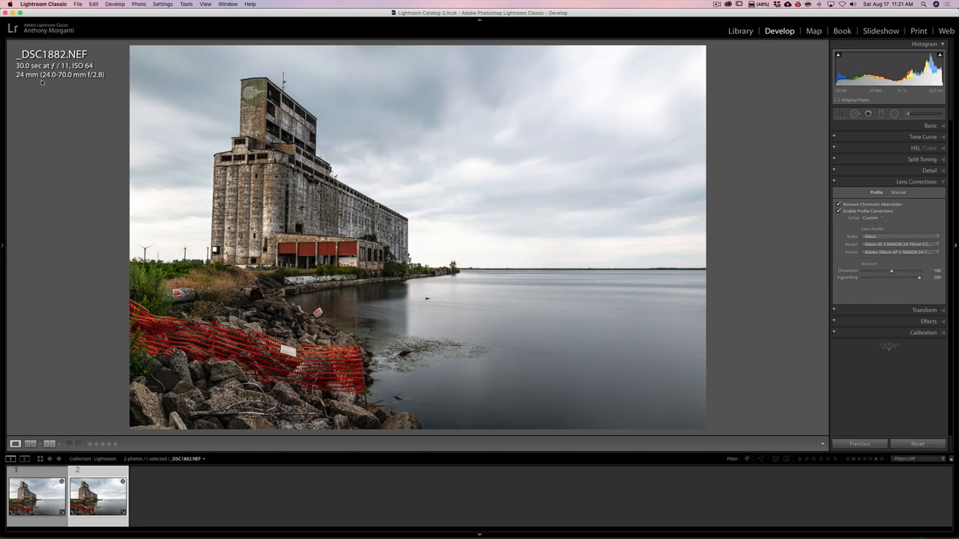
mouse_move(570, 260)
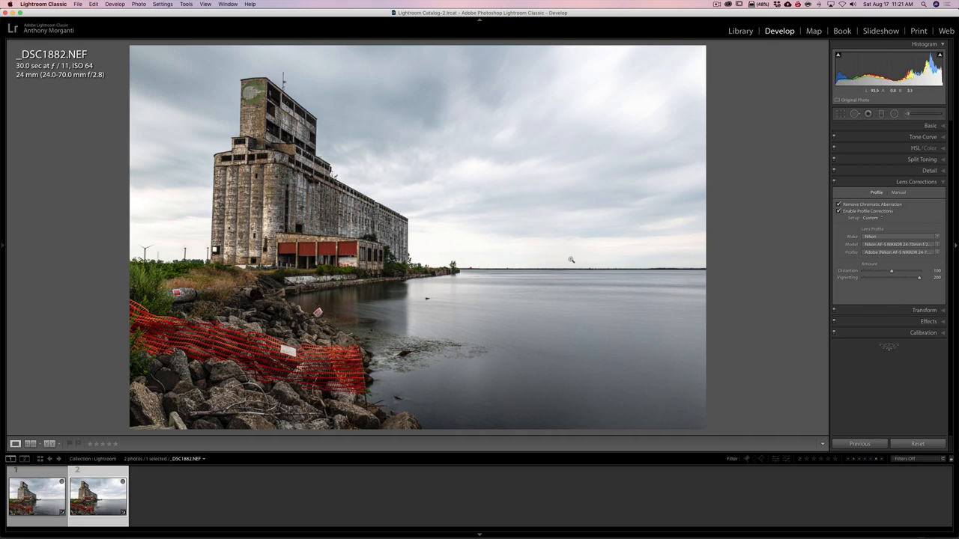